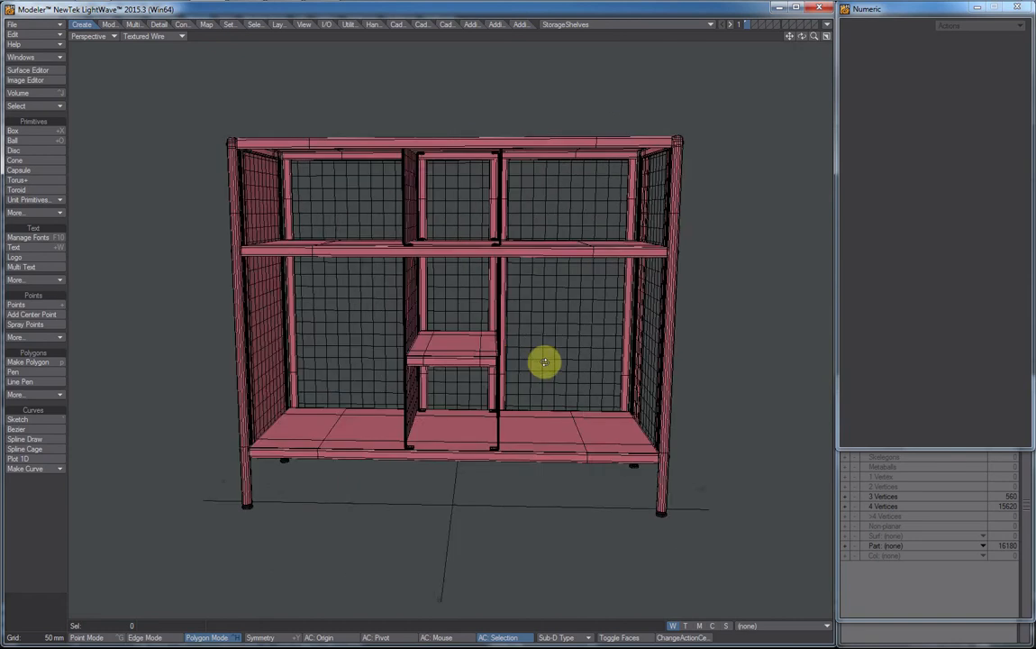
- Orbit the view around the shelf model to inspect it from several angles
drag(545, 362, 482, 375)
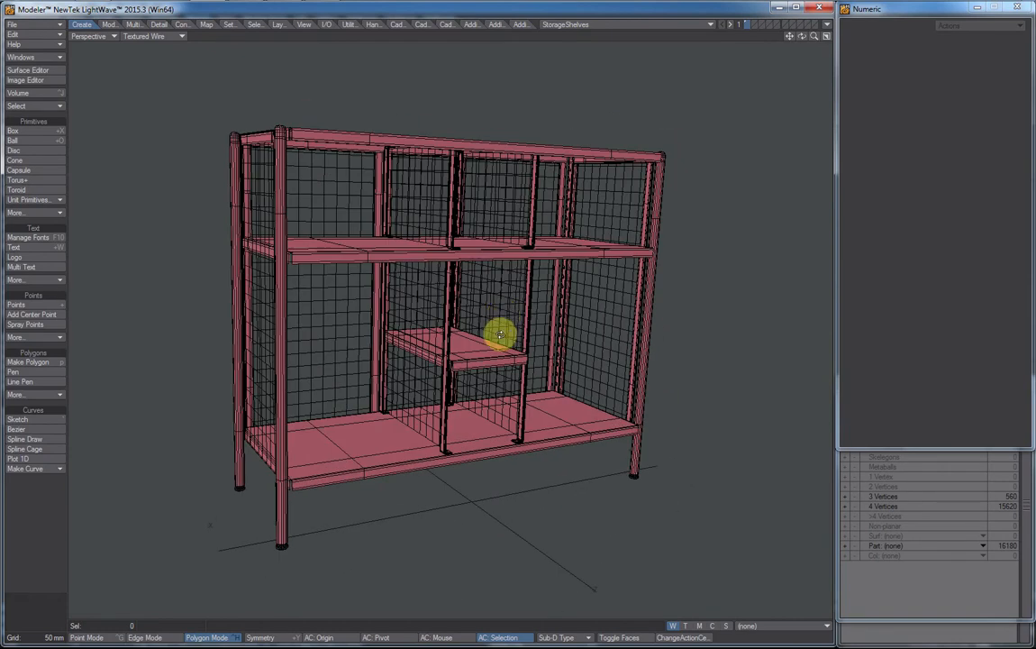
drag(500, 334, 581, 376)
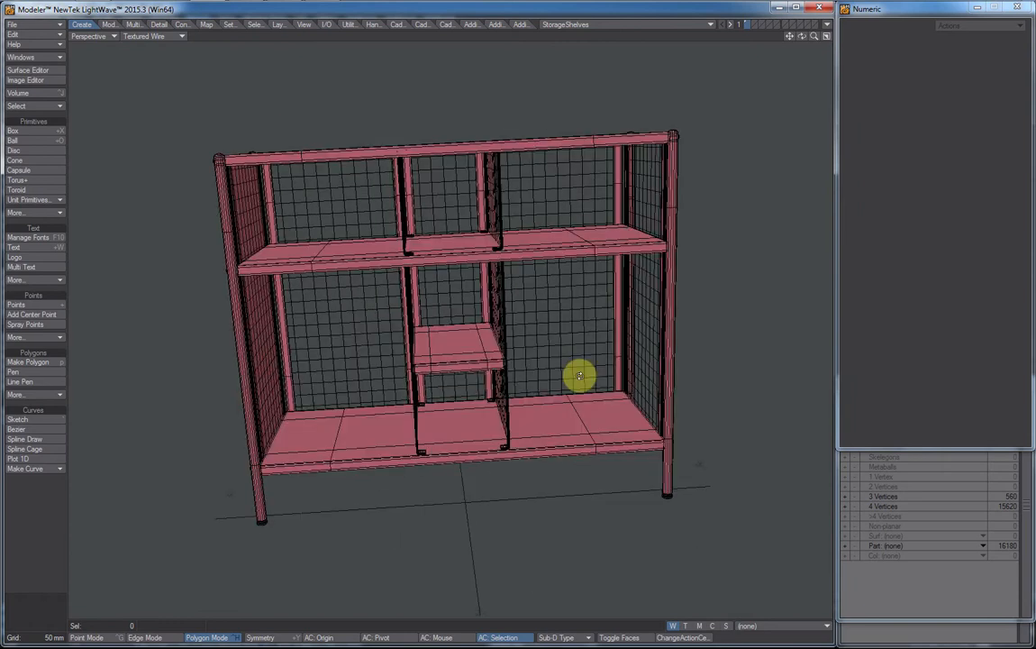
drag(579, 376, 532, 341)
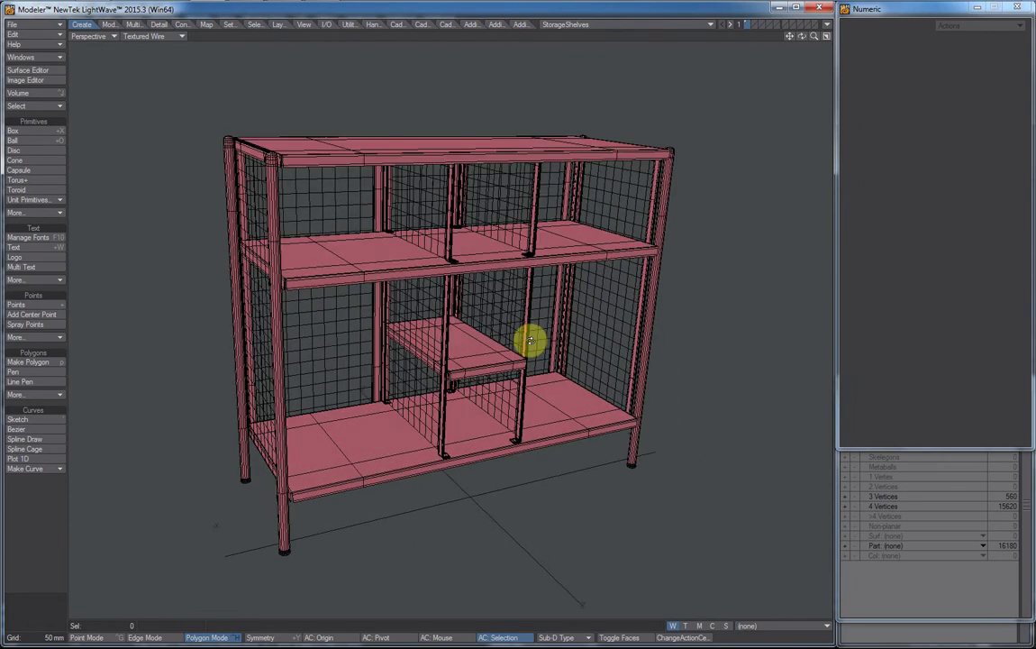
drag(531, 341, 327, 347)
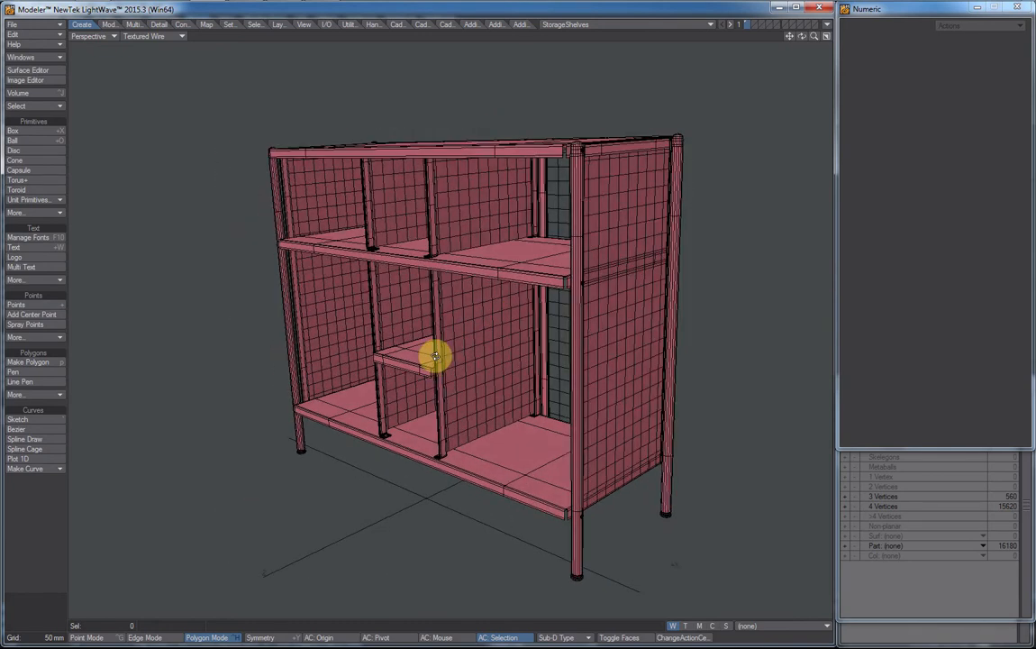
drag(437, 354, 456, 372)
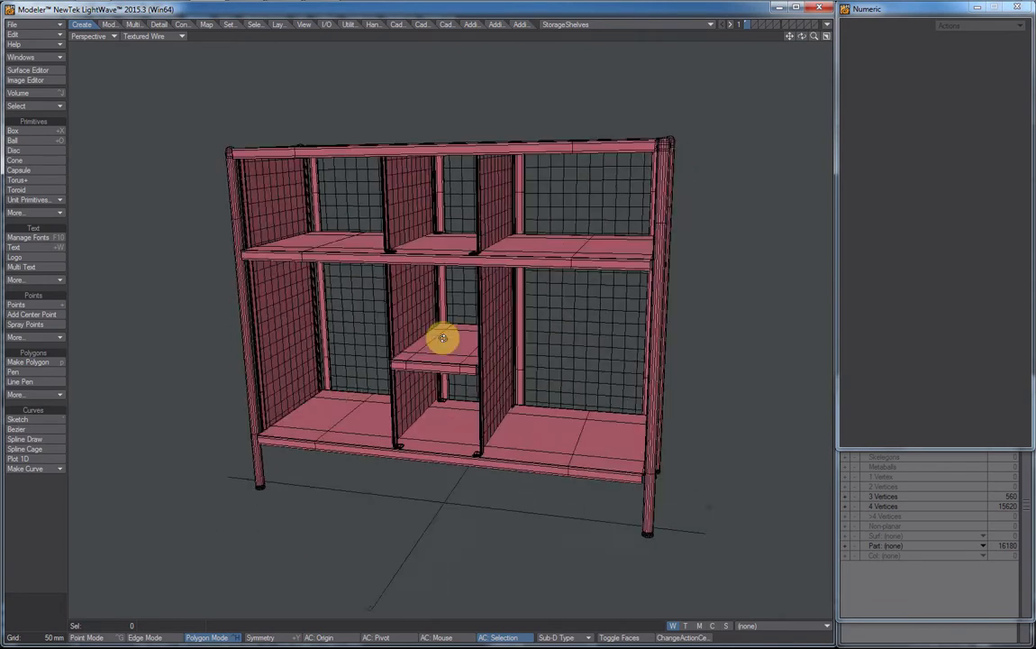
drag(441, 338, 372, 340)
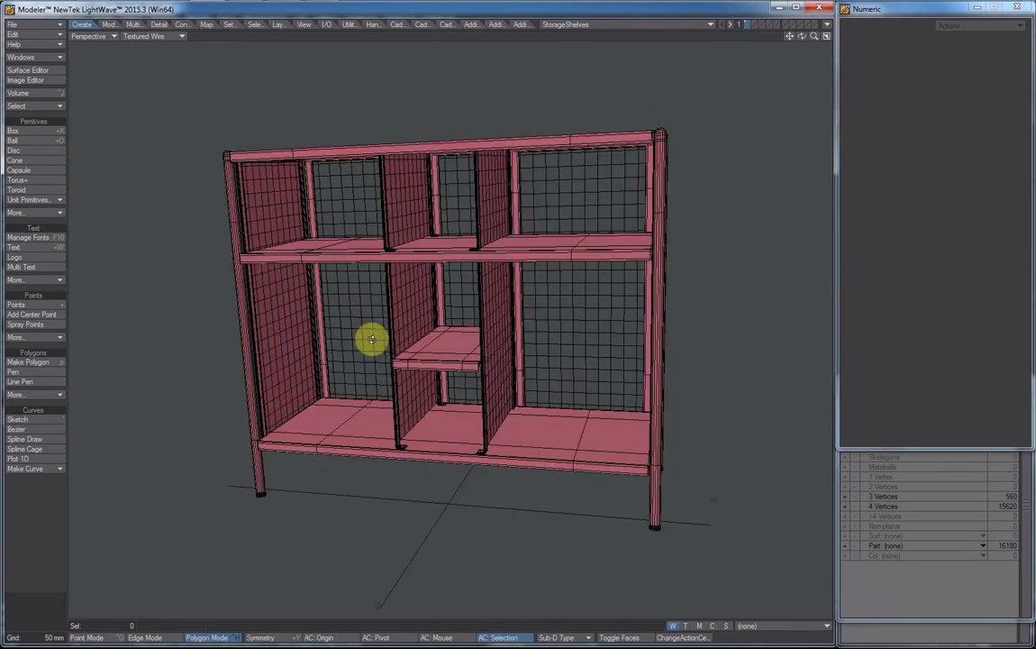
drag(372, 340, 367, 360)
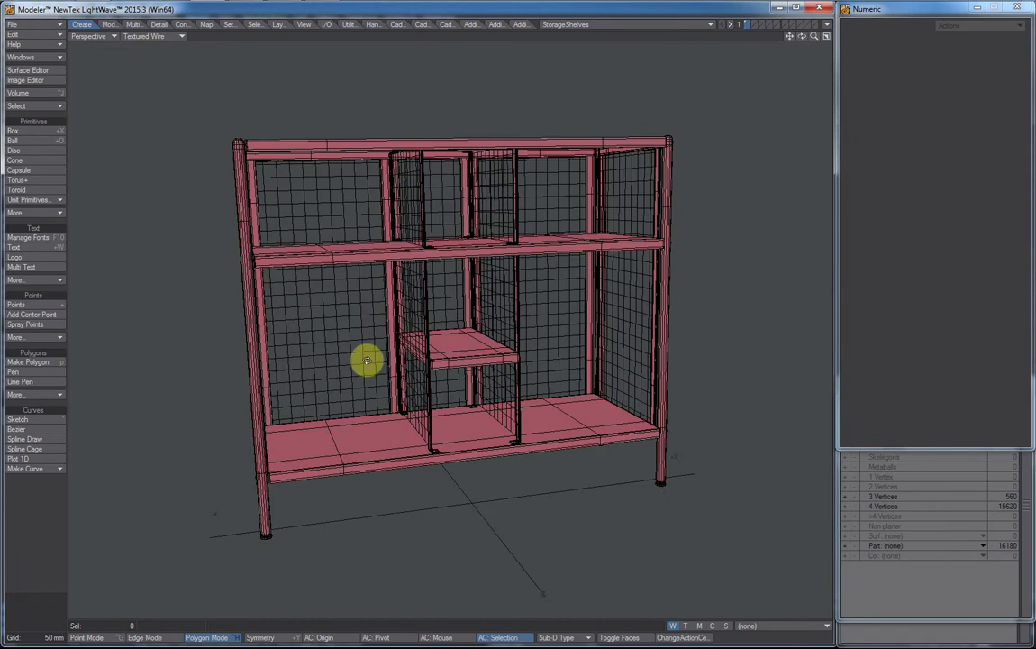
drag(367, 361, 446, 243)
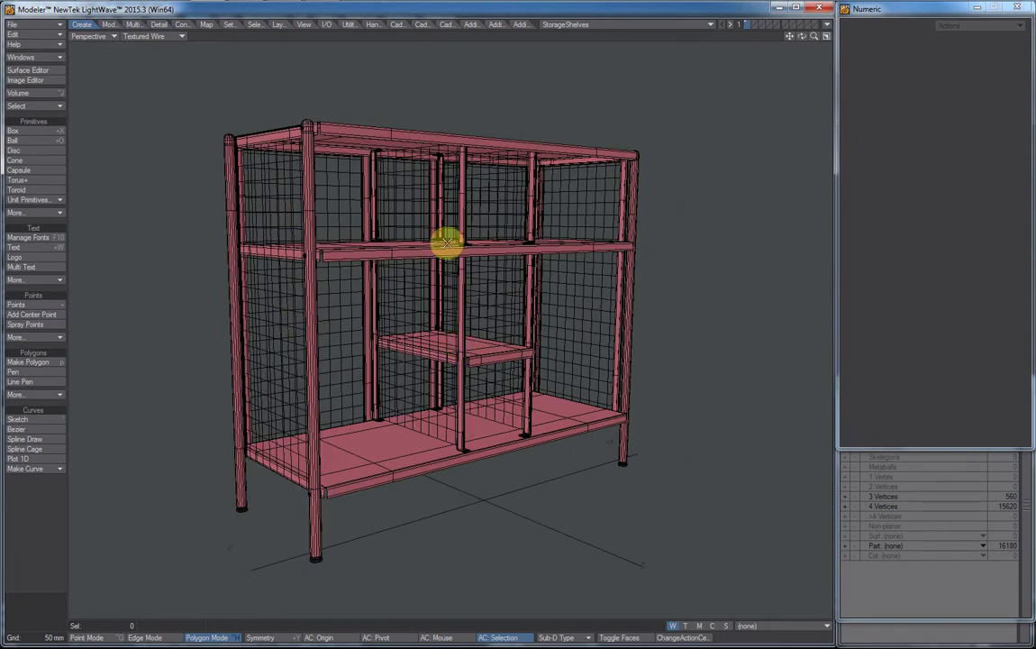
drag(448, 243, 281, 365)
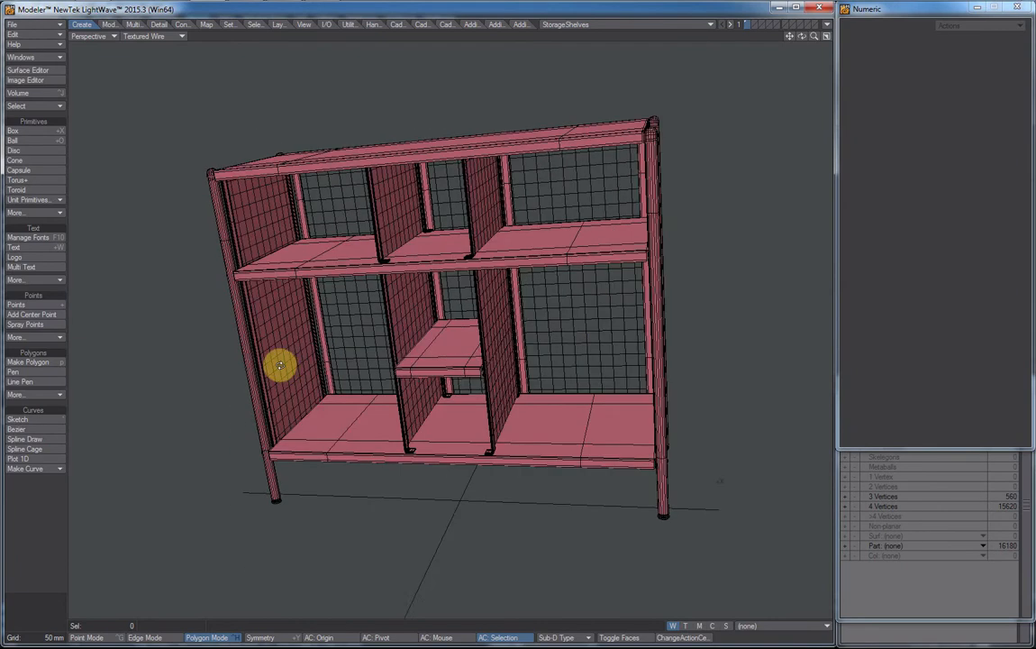
drag(280, 365, 365, 352)
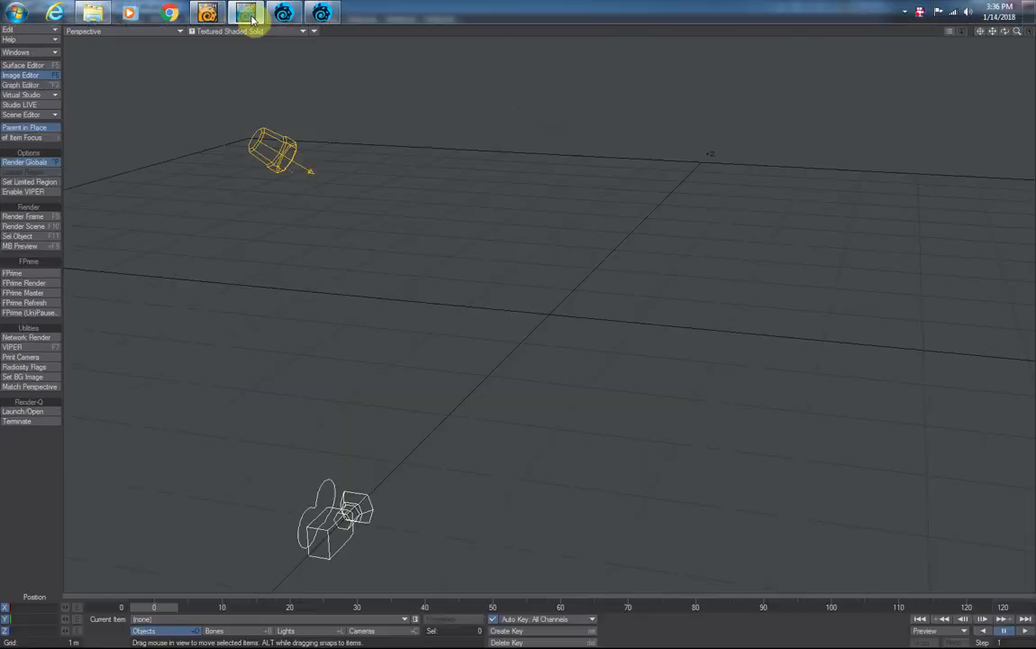
mouse_move(126, 14)
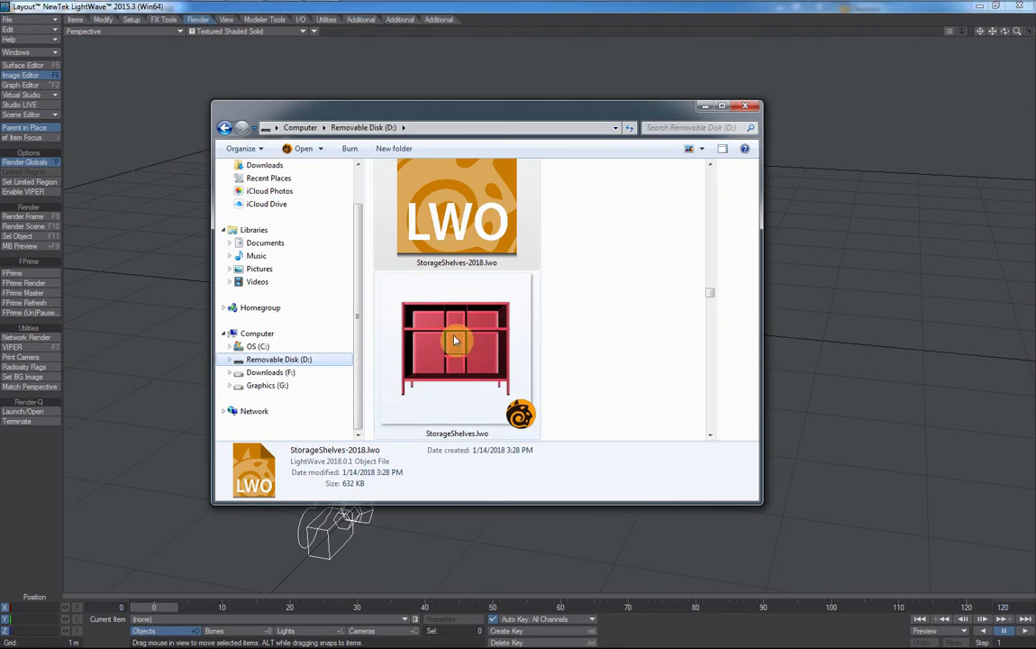
- Load StorageShelves.lwo into the Layout 2015 scene and view it rendered in VPR
double_click(455, 347)
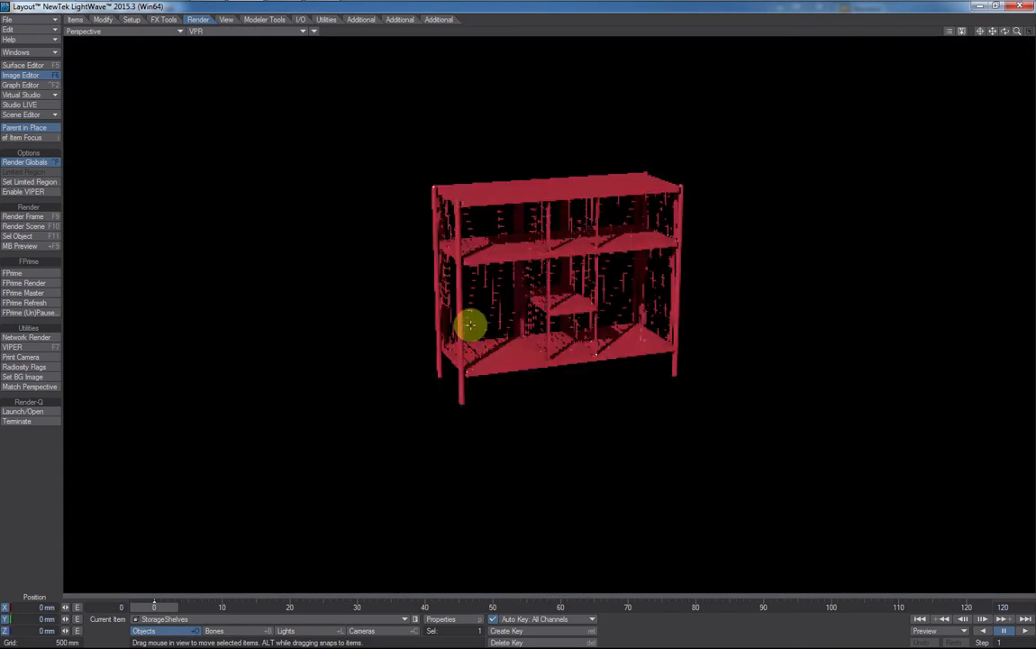
drag(474, 324, 406, 356)
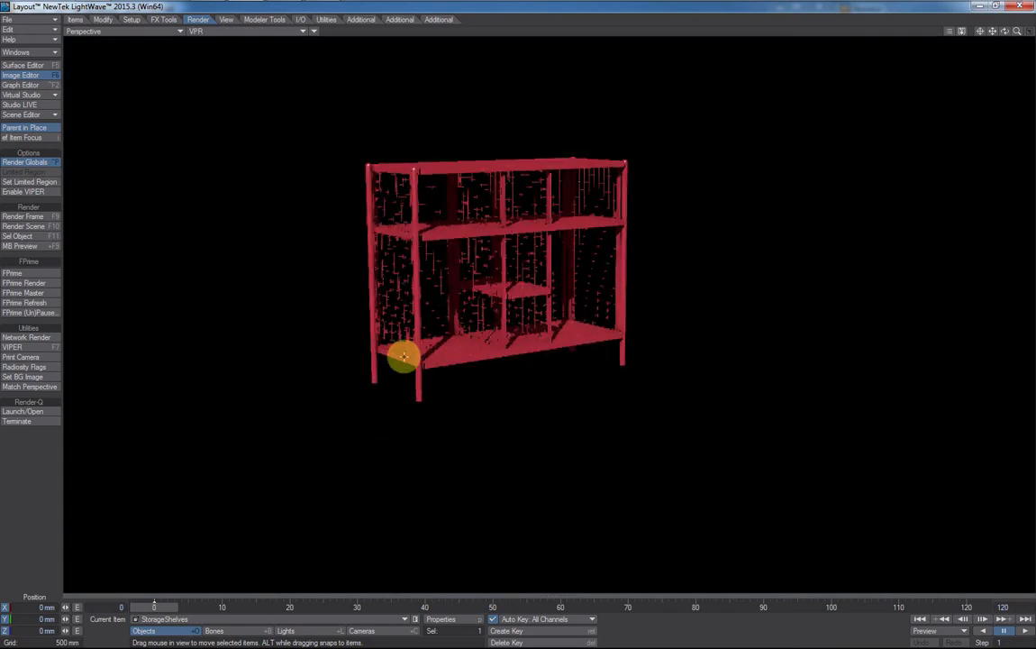
- Open the Surface Editor for the StorageShelves surfaces and show the Advanced tab
click(21, 65)
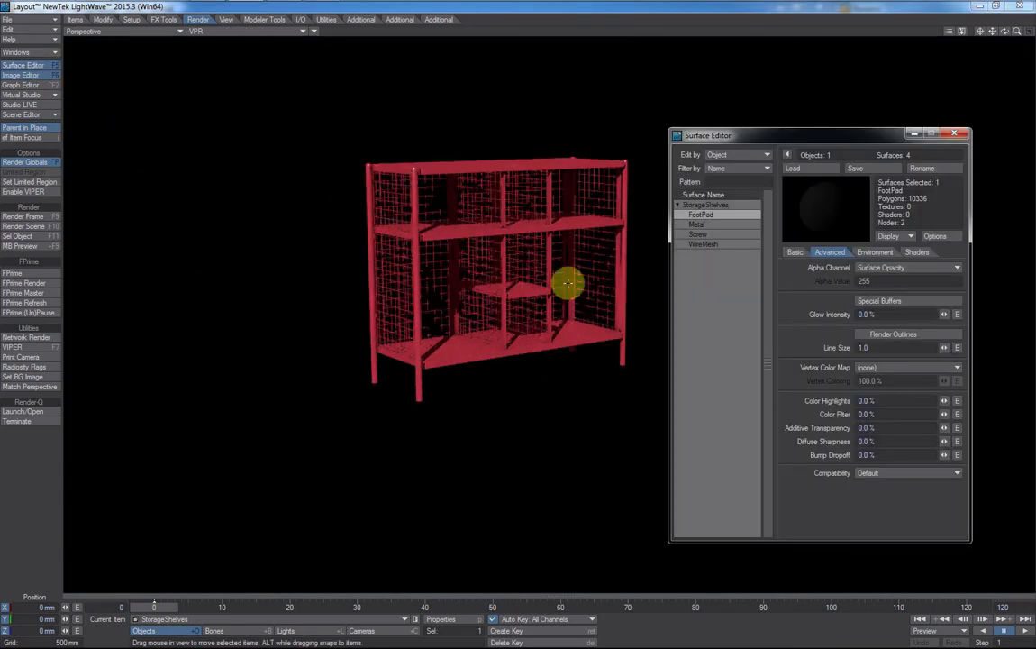
click(861, 334)
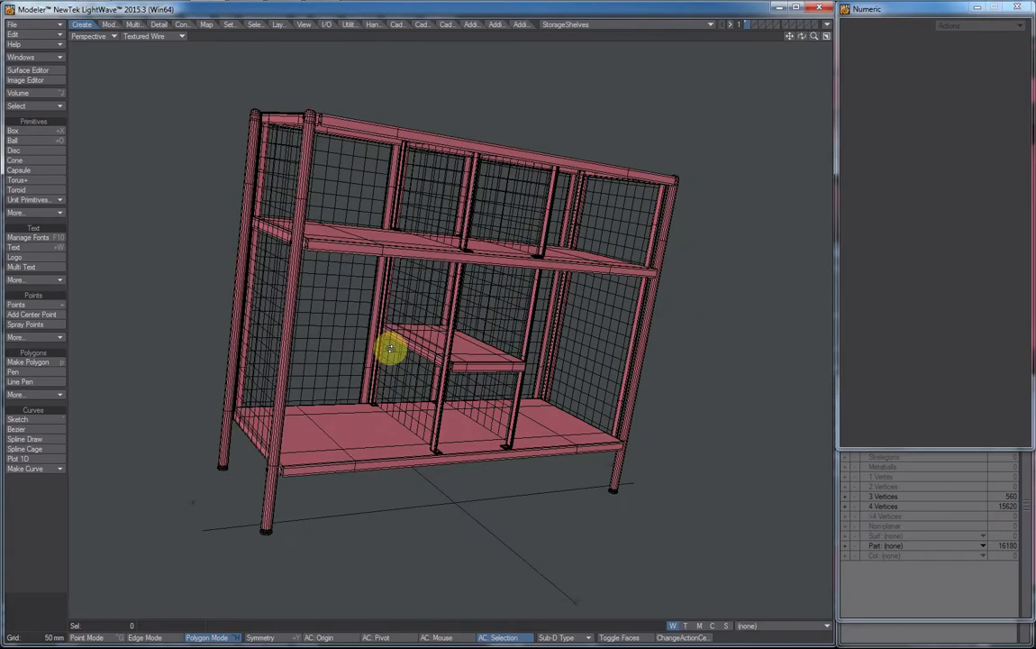
- Rotate the Perspective view and lasso-select 24 polygons on the left wire-mesh panel
drag(391, 349, 320, 373)
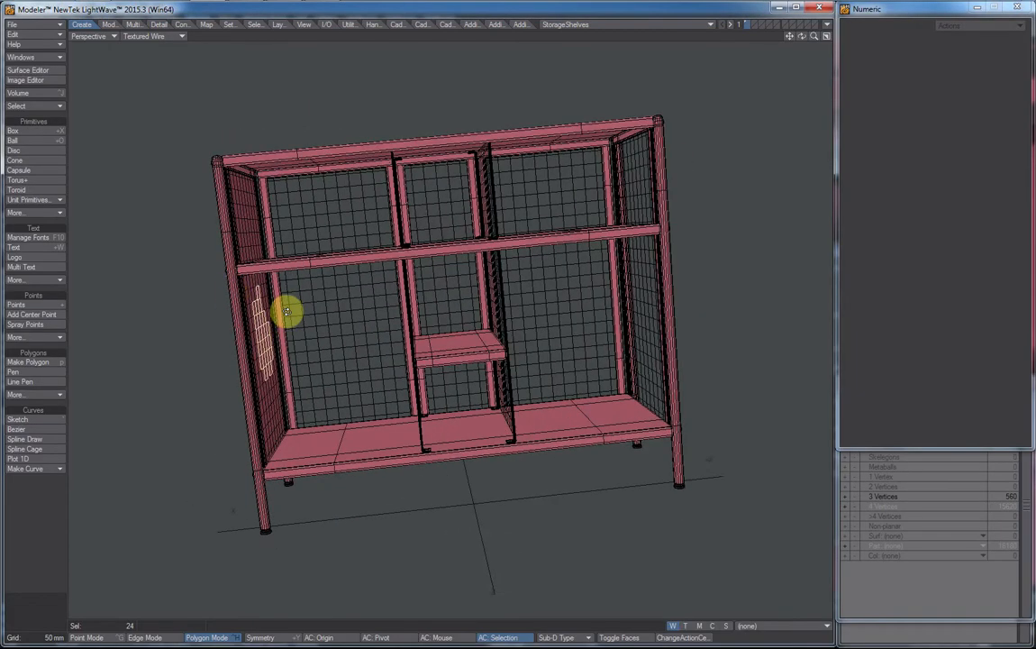
drag(289, 311, 147, 489)
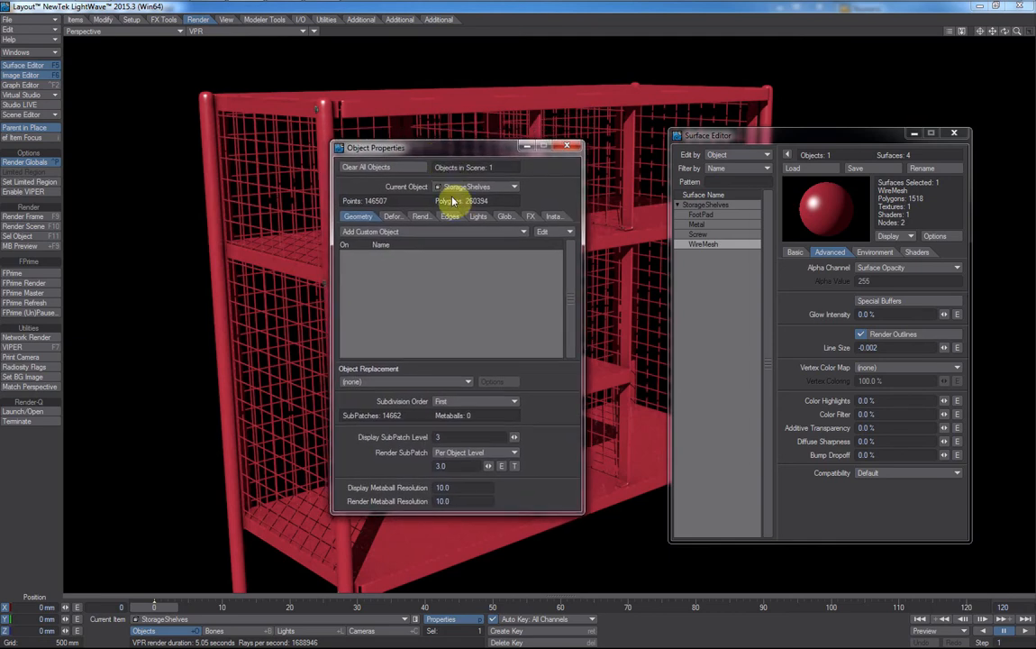
- Check the shelf's Edges settings in Object Properties, then close the panel
click(444, 216)
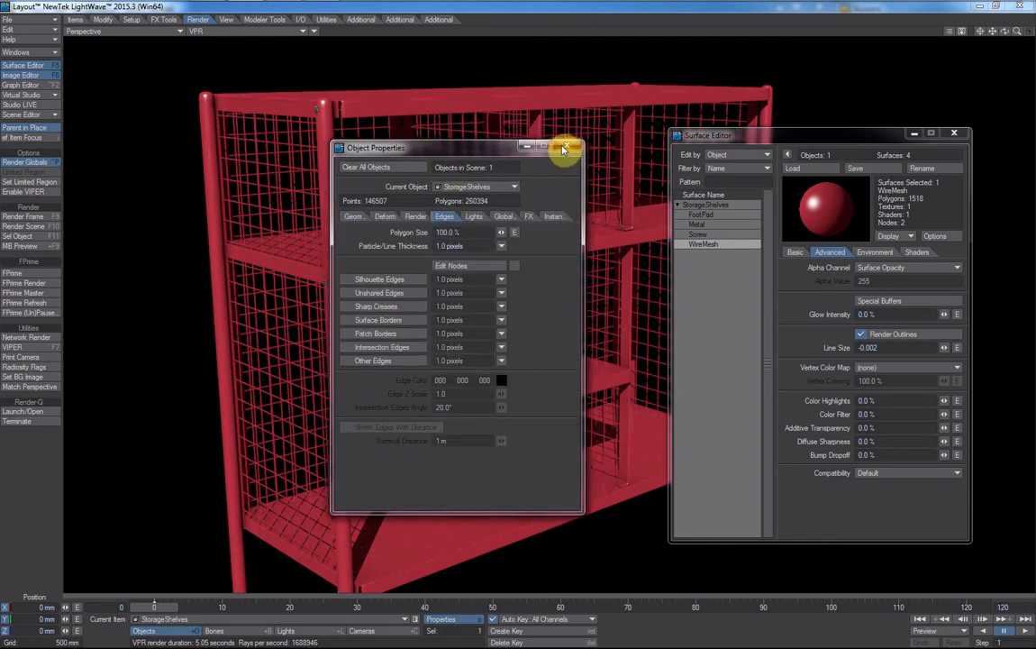
click(564, 147)
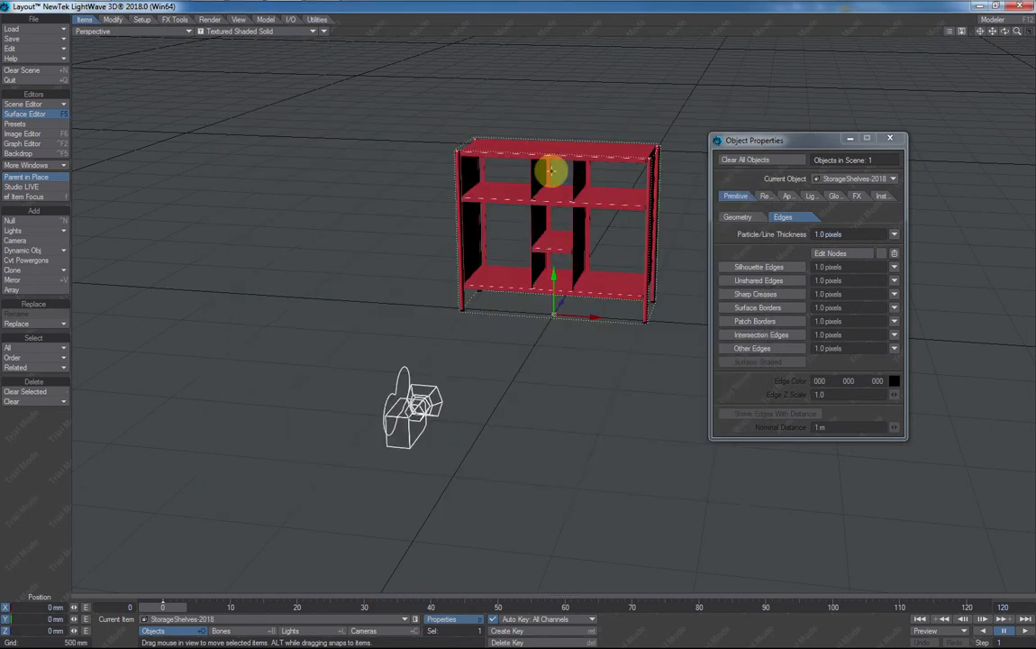
- Zoom the viewport in close on the StorageShelves-2018 shelf
drag(550, 175, 439, 433)
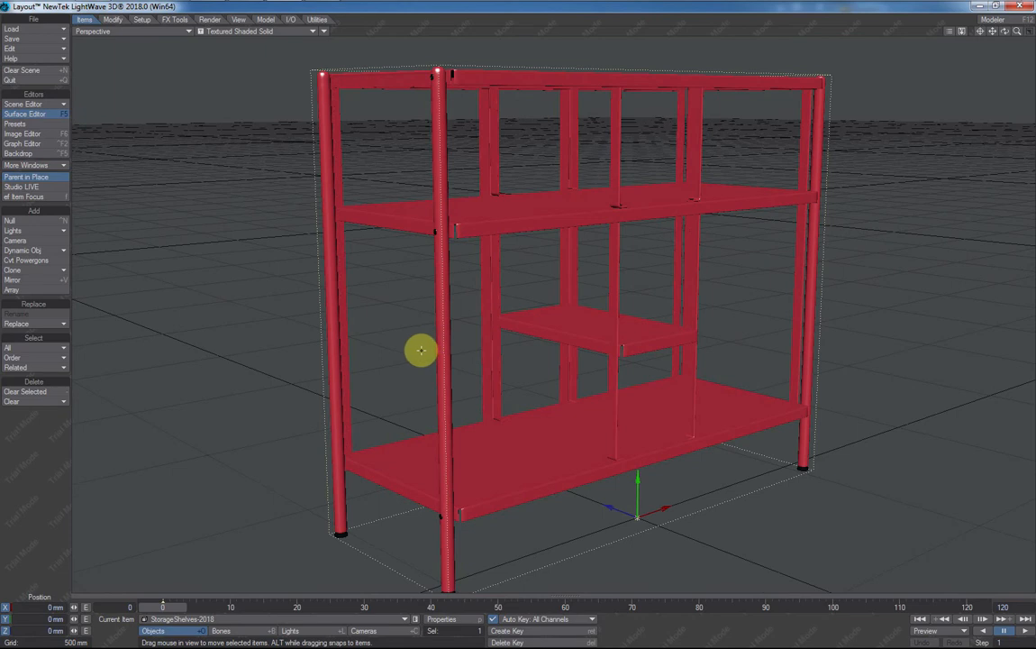
mouse_move(473, 288)
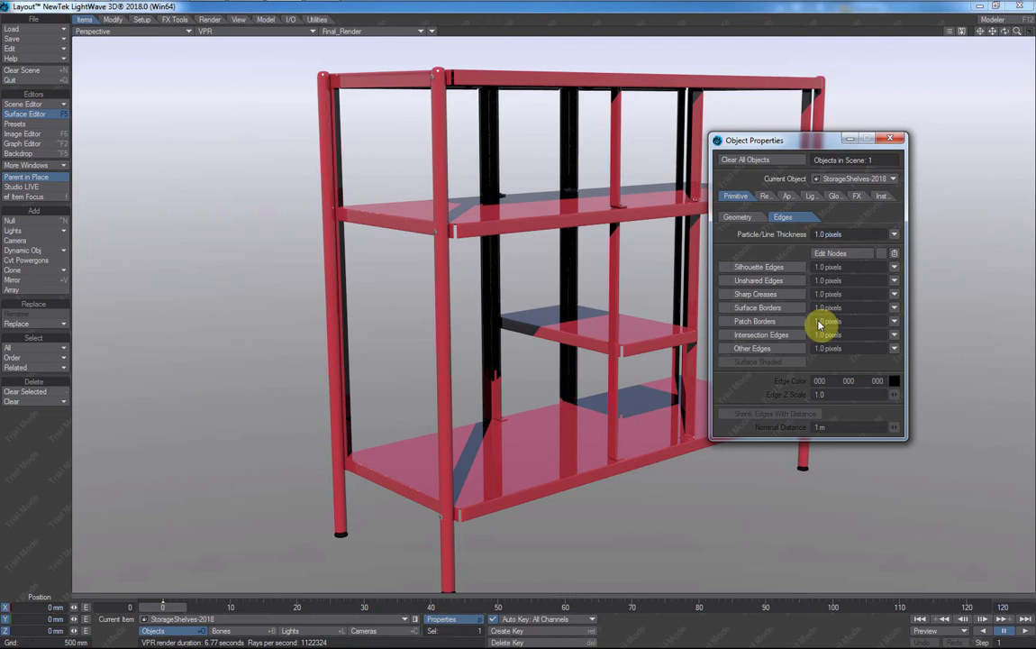
- Set Other Edges to -0.002 m and enable Surface Shaded edges
click(724, 361)
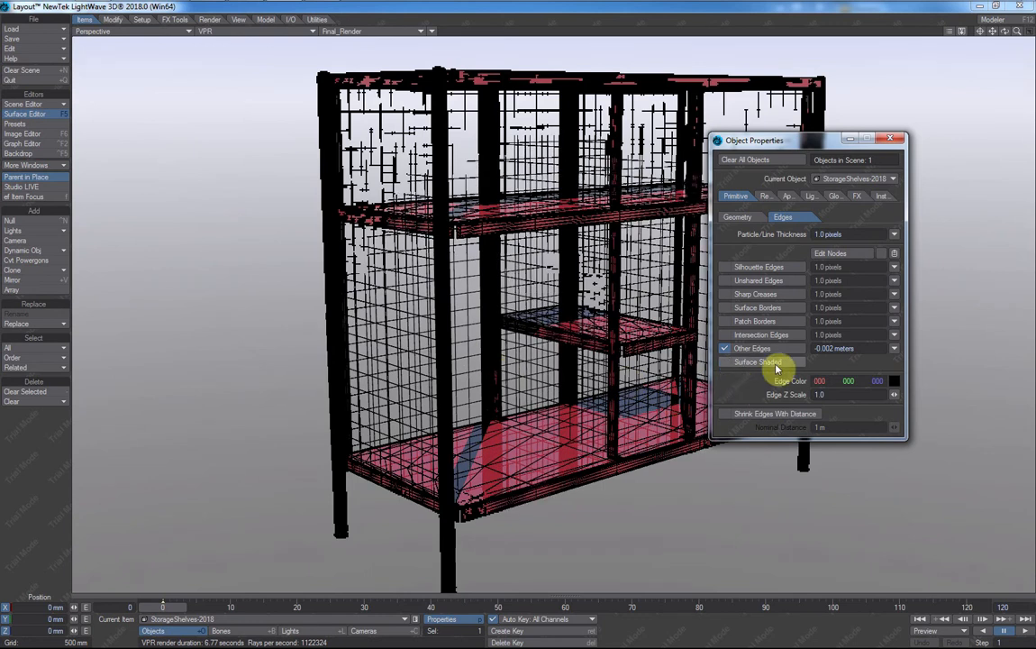
click(725, 361)
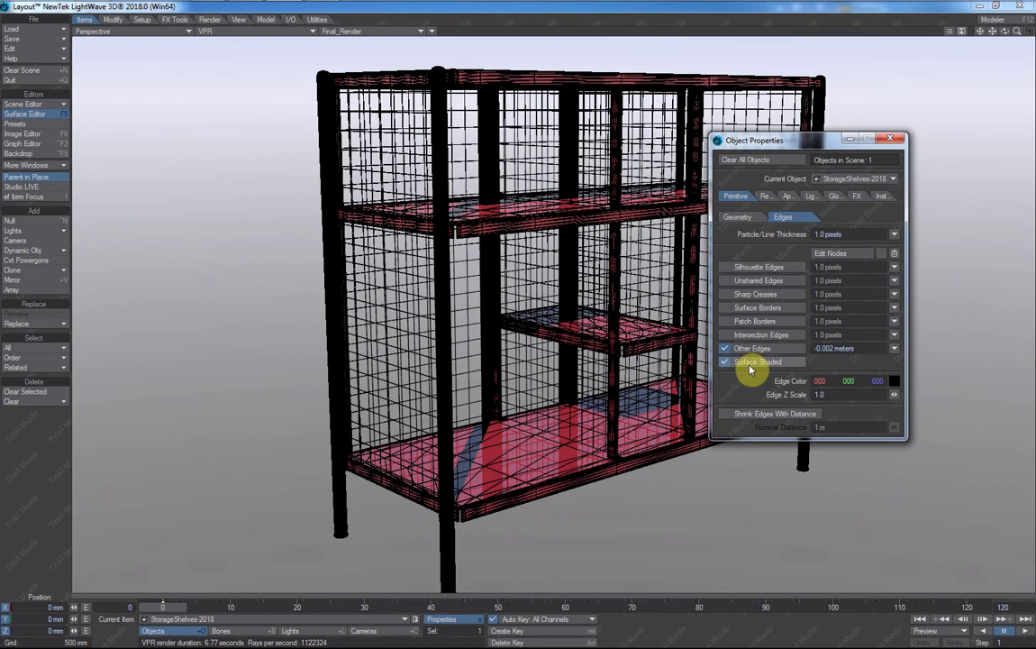
click(725, 361)
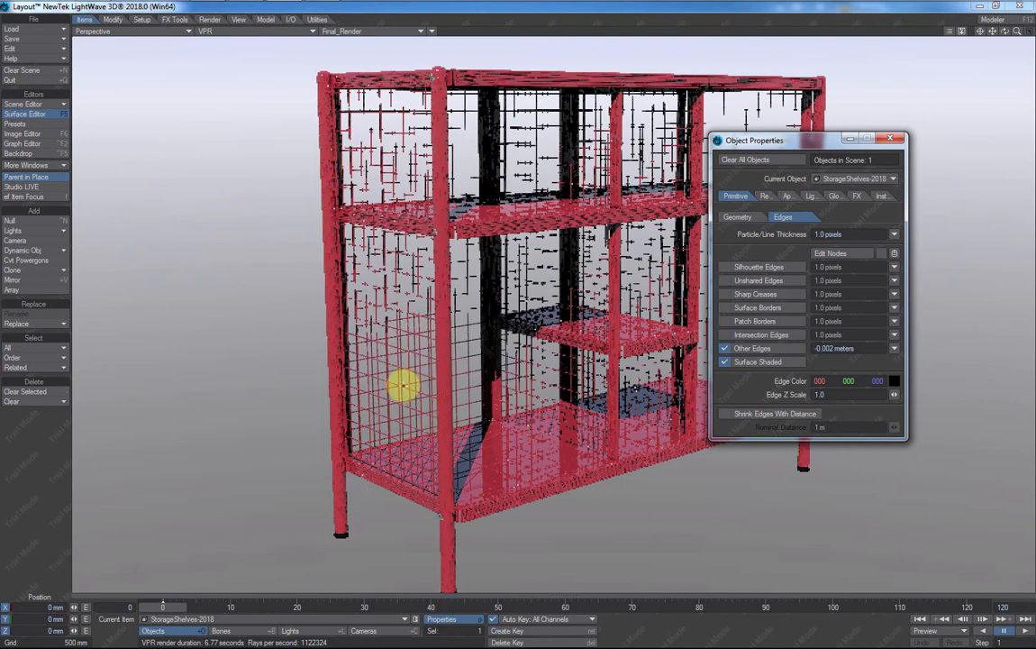
mouse_move(531, 493)
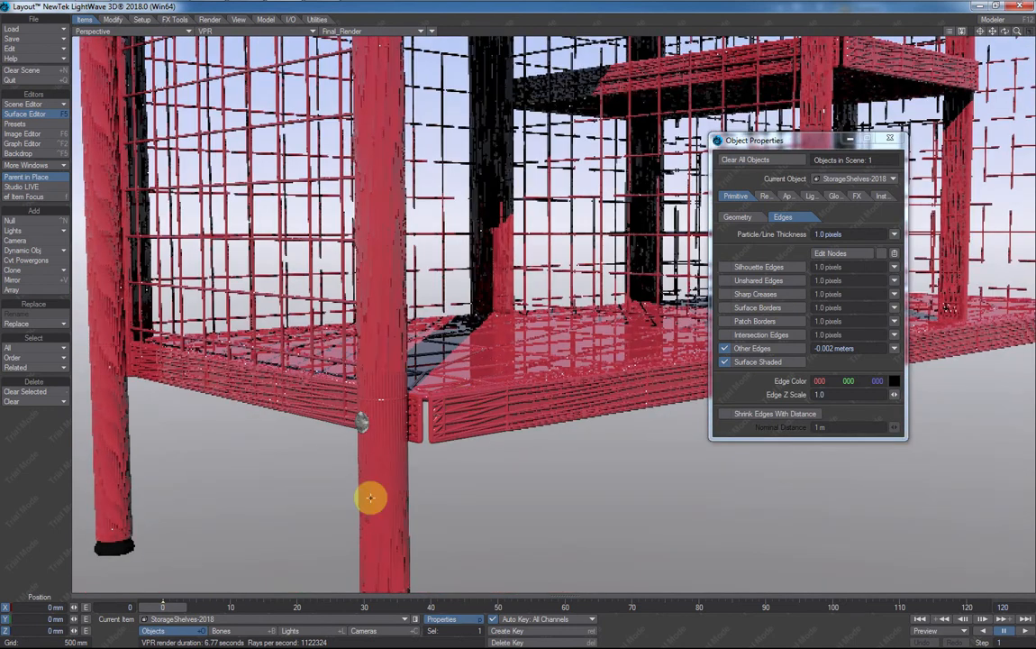
mouse_move(405, 367)
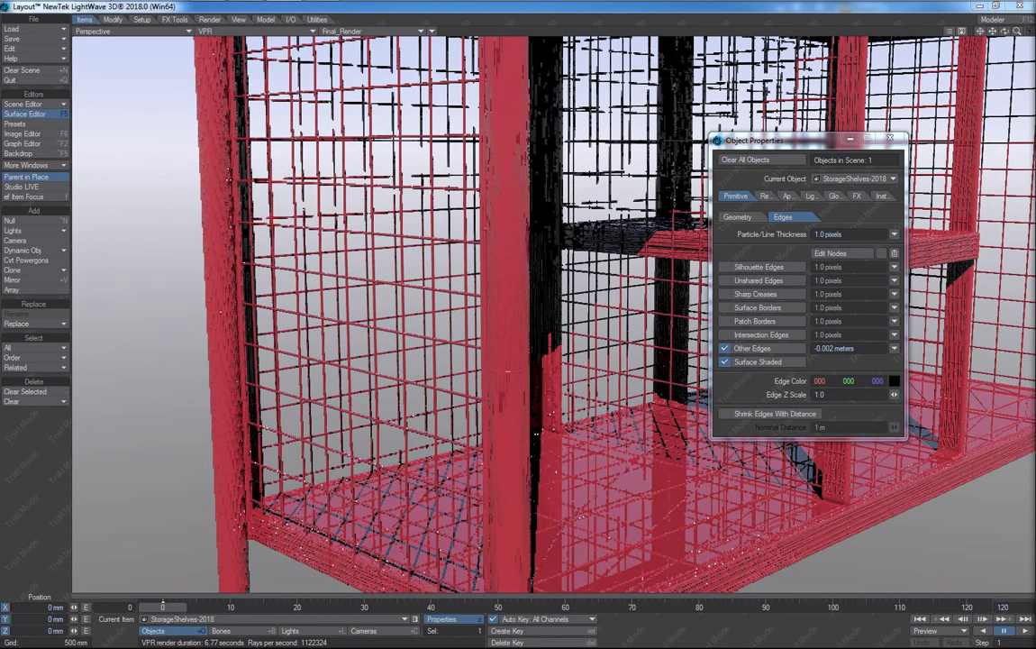
- Frame the red wire-mesh edges around the bottom shelf and leg
click(847, 253)
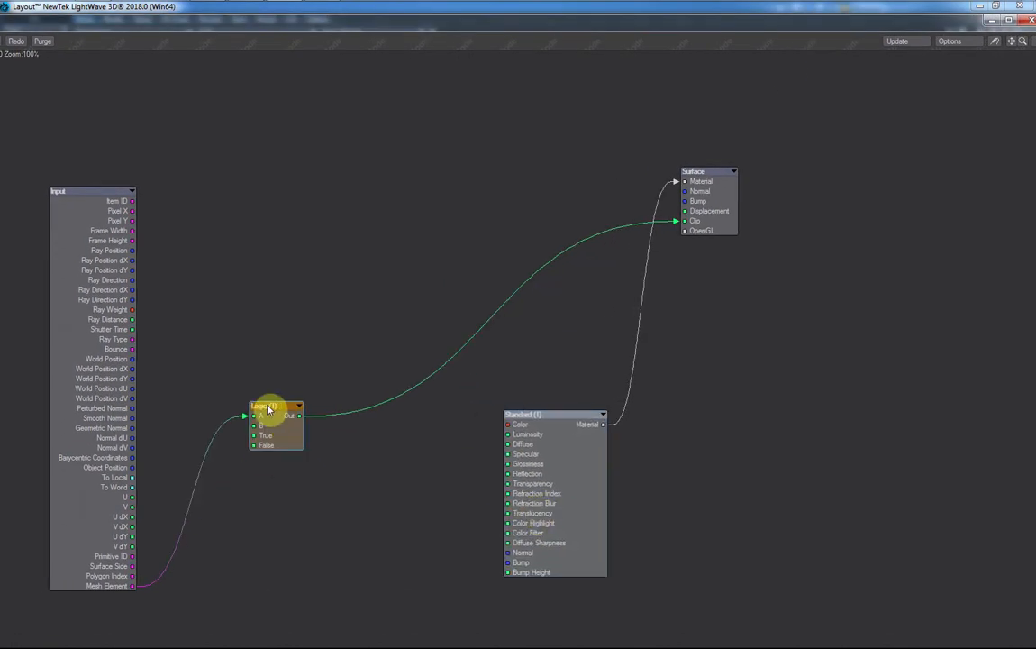
- Move the Logic node in the WireMesh node graph and open its settings panel
drag(270, 408, 314, 390)
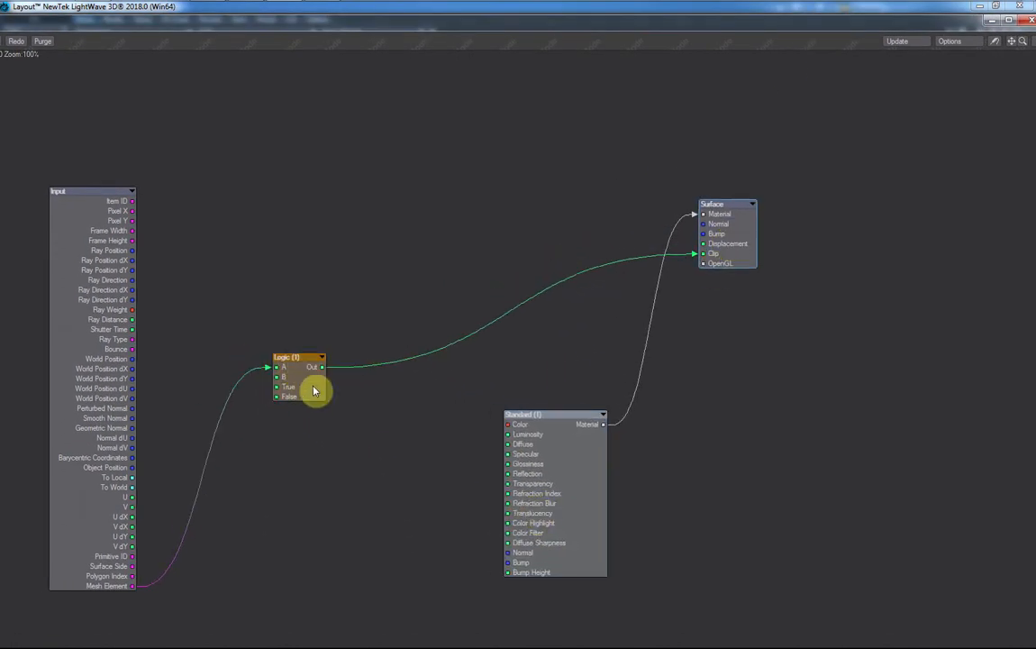
double_click(299, 358)
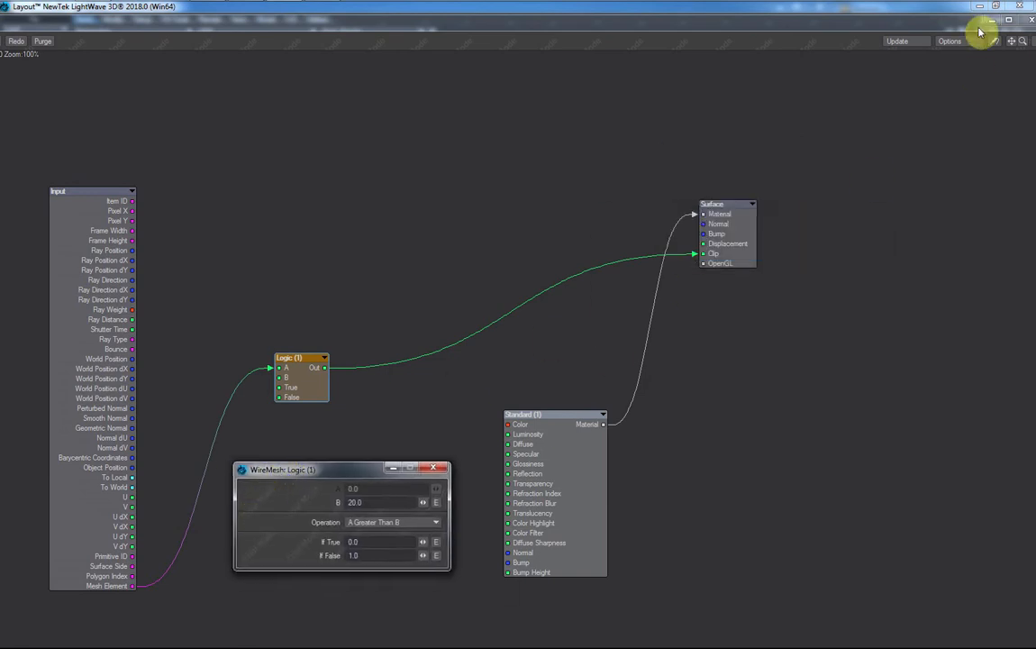
click(443, 468)
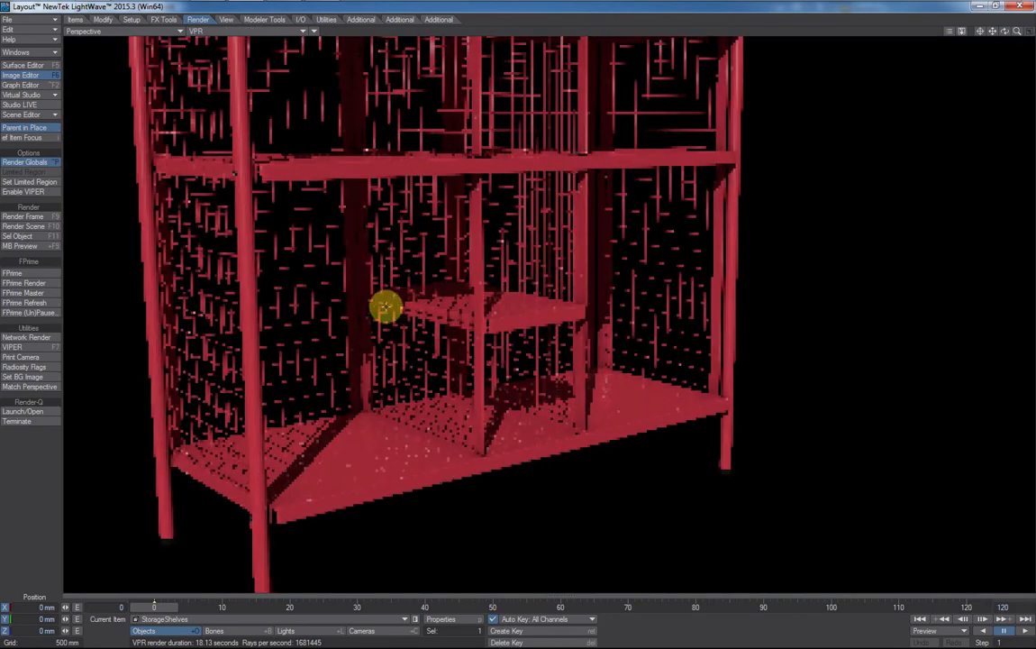
click(23, 65)
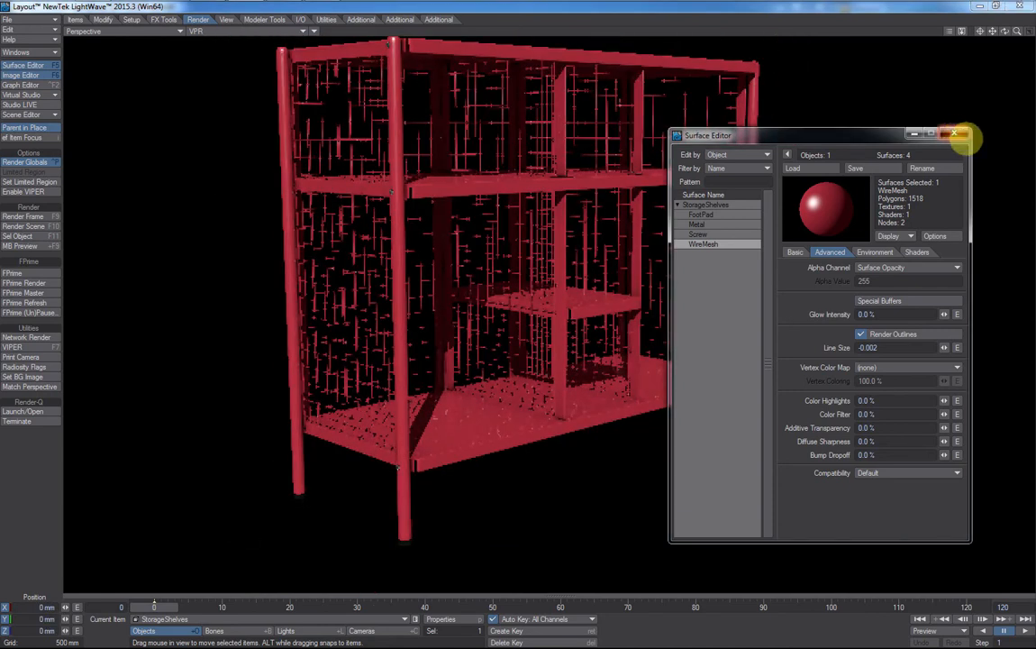
click(955, 134)
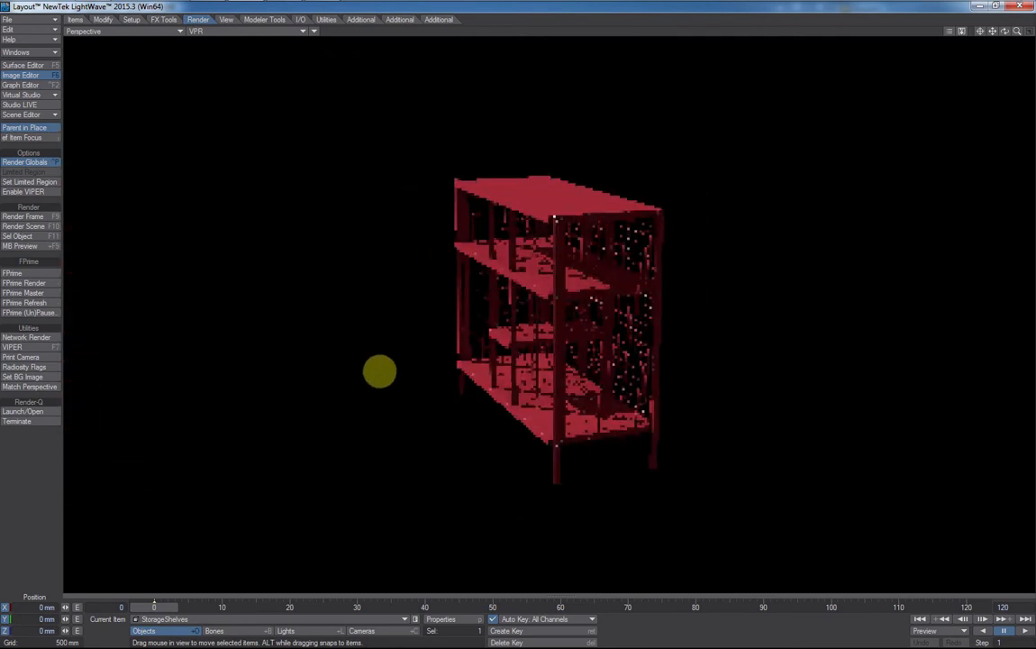
- Zoom and shift the view to frame the whole red shelf while VPR refreshes
drag(378, 370, 491, 361)
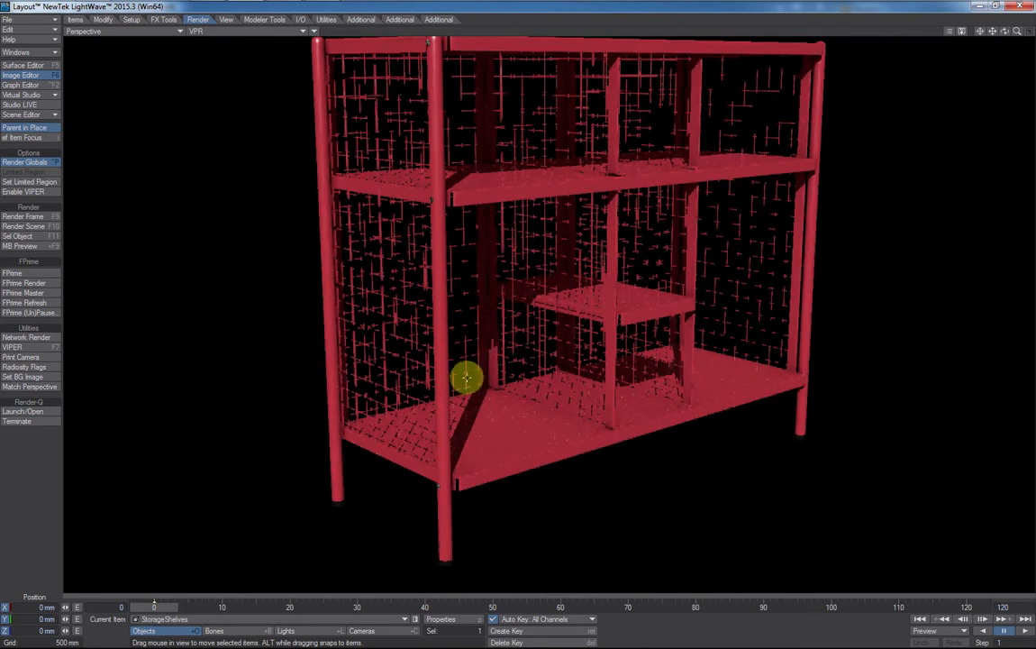
drag(467, 377, 534, 381)
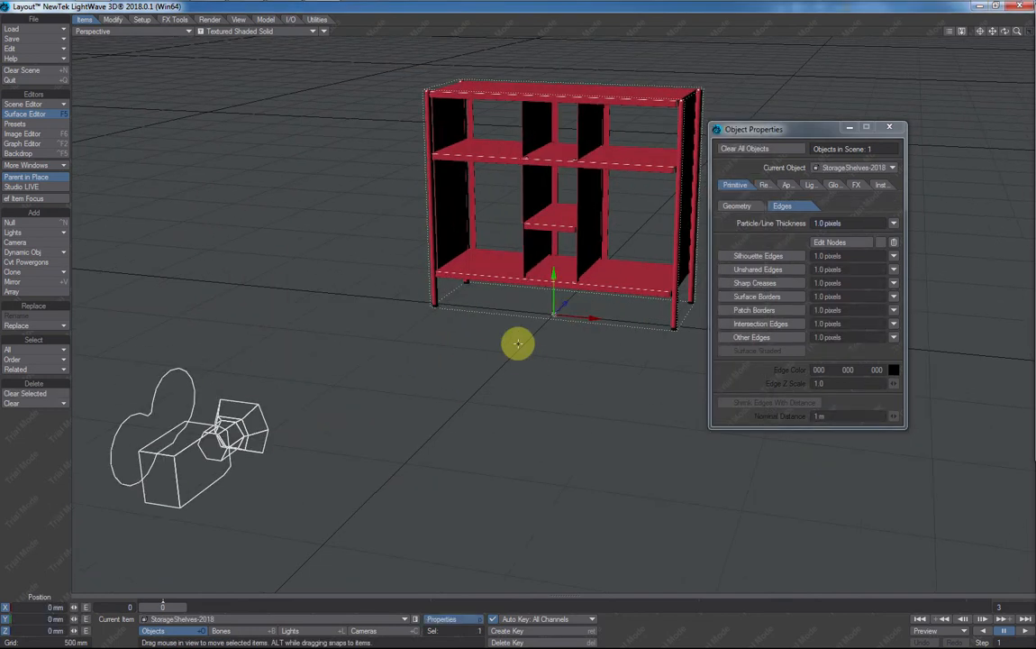
- Zoom in close on the 2018.0.1 shelf and switch the viewport to VPR
drag(518, 343, 360, 381)
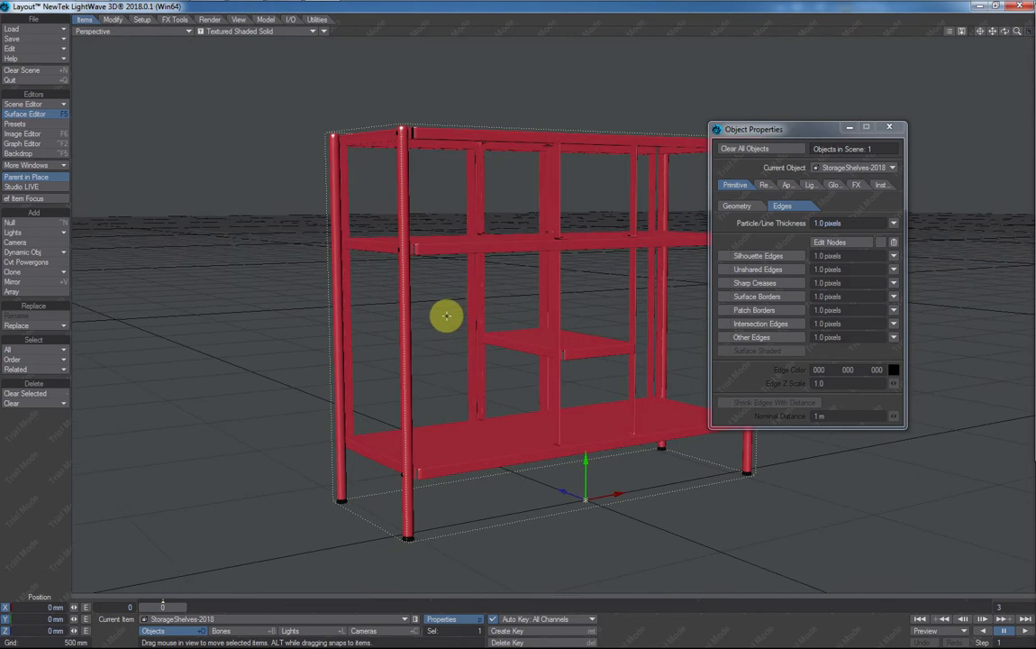
mouse_move(394, 385)
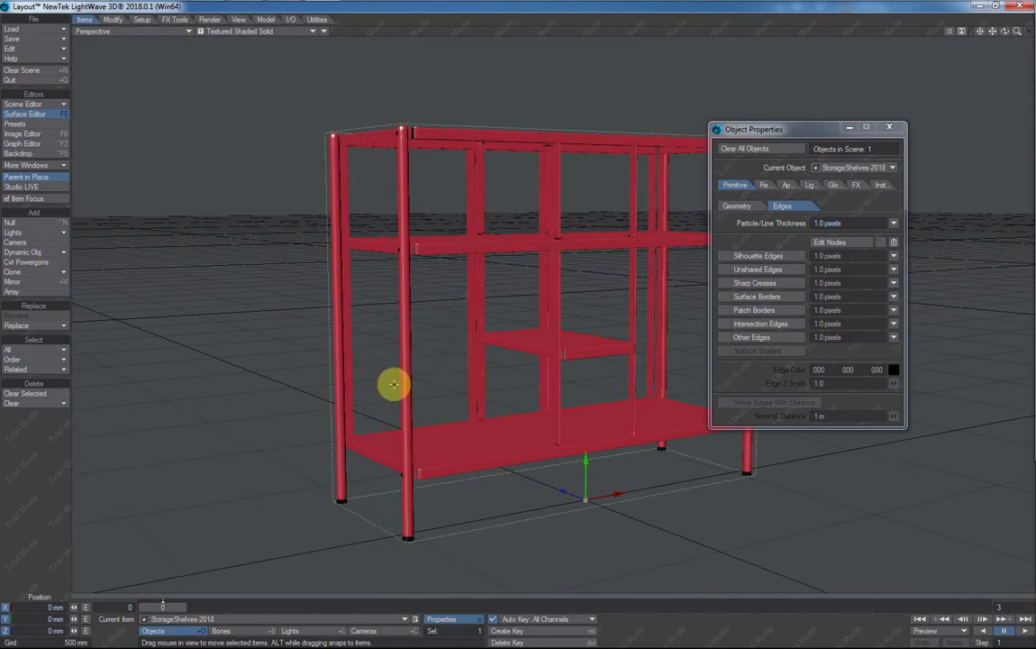
drag(395, 385, 467, 370)
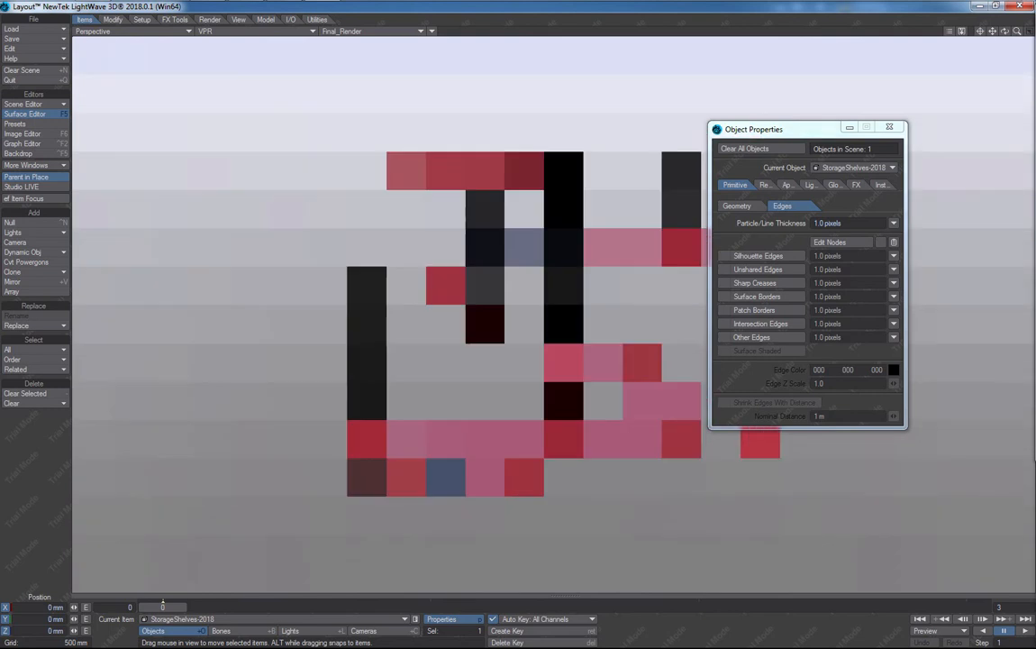
- Turn on surface-shaded Other Edges at -0.002 m and rotate the shelf view
click(723, 337)
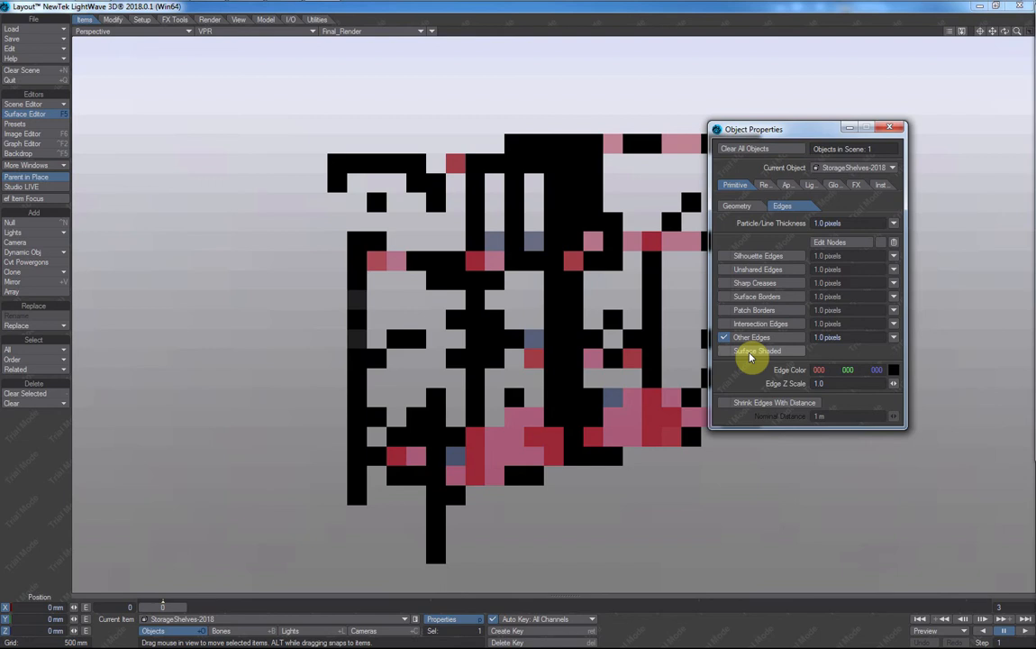
click(724, 351)
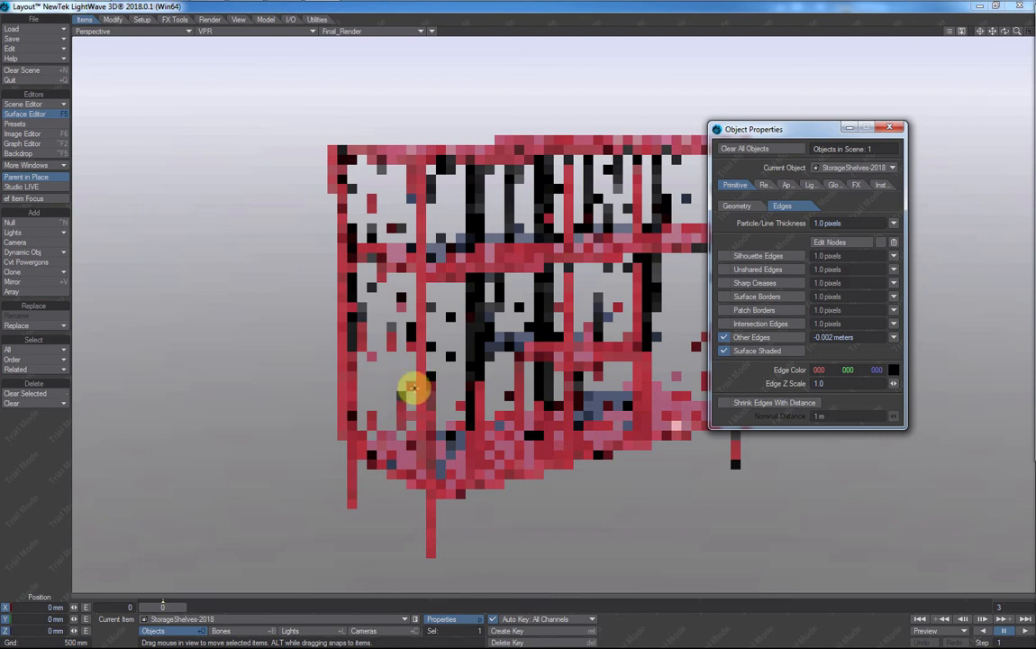
mouse_move(566, 326)
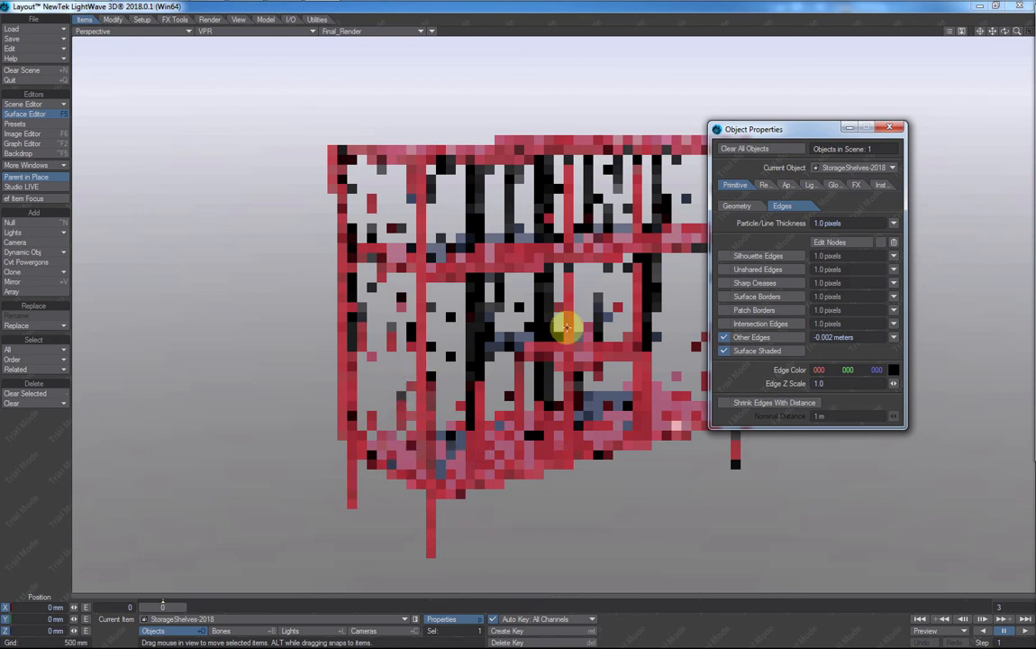
drag(565, 327, 476, 447)
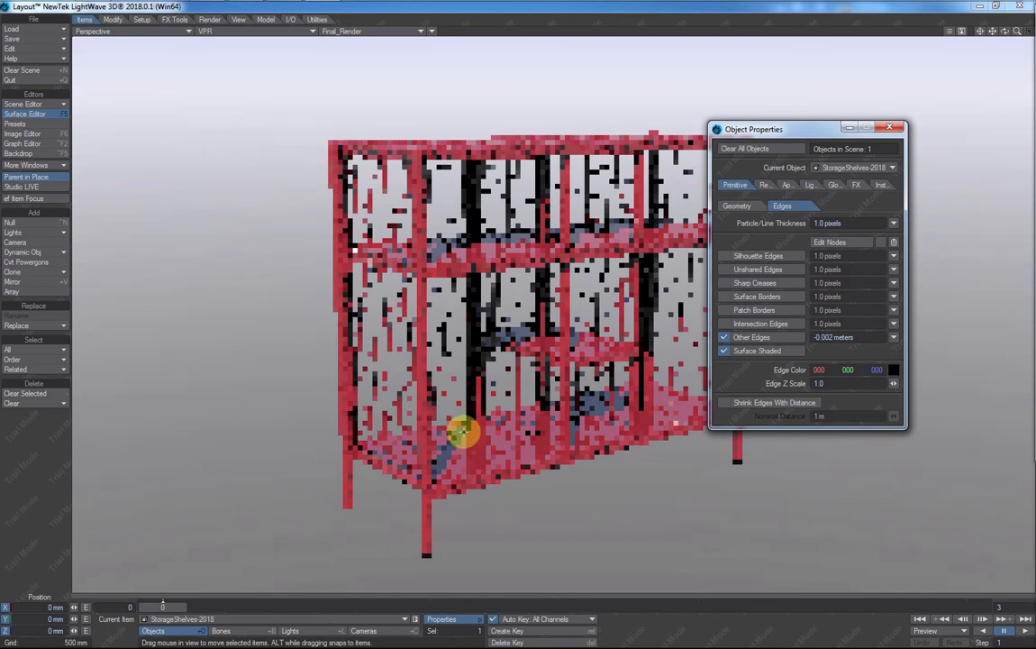
mouse_move(428, 289)
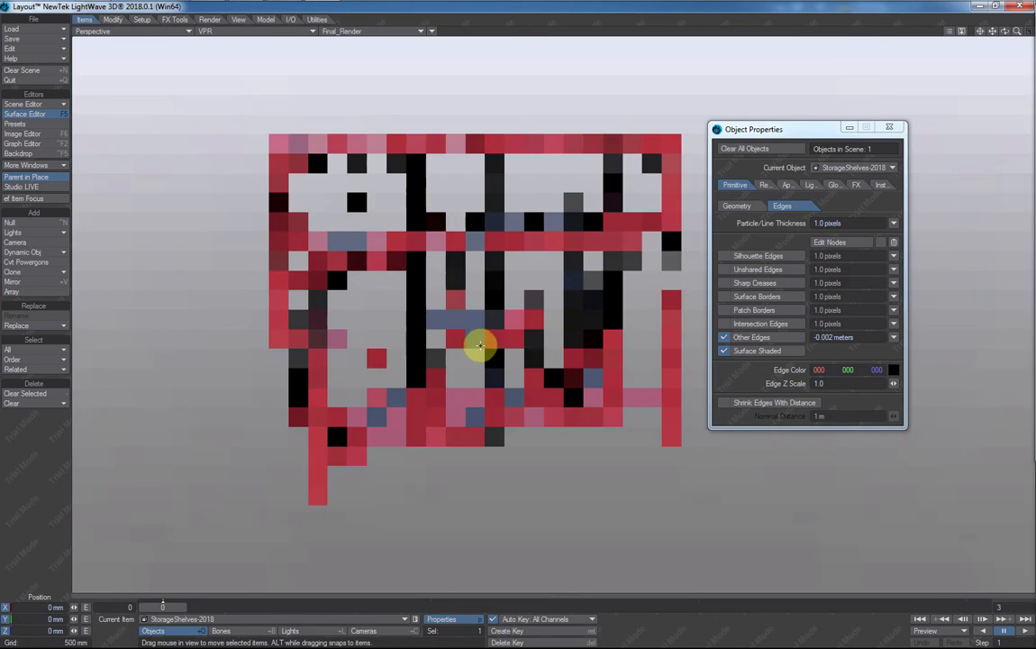
- Shift the viewport slightly to test how quickly VPR re-renders the red wire-mesh shelf
drag(480, 345, 448, 364)
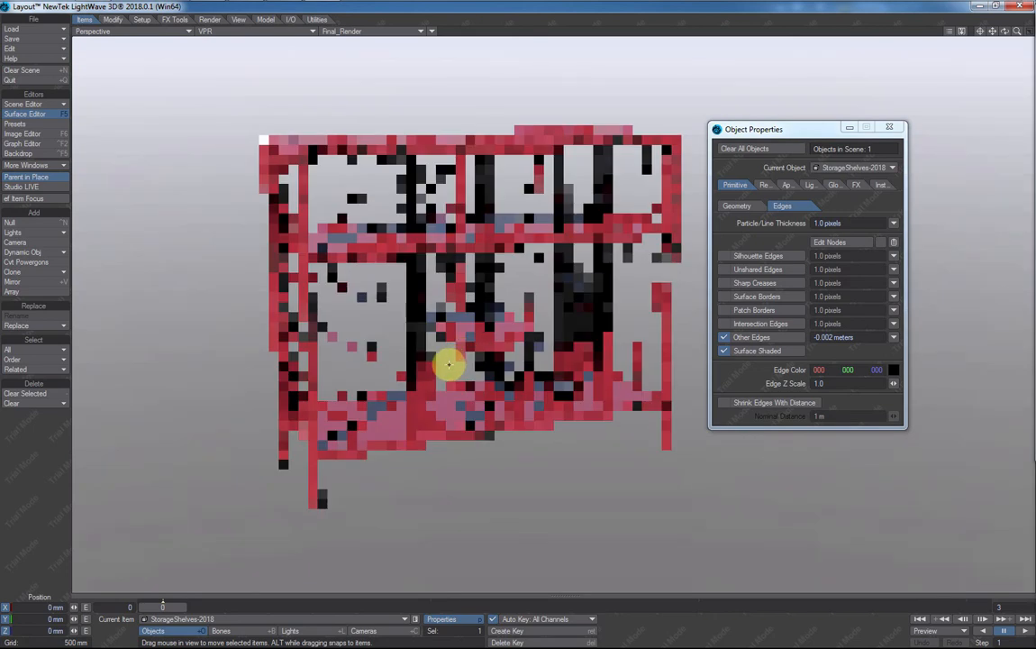